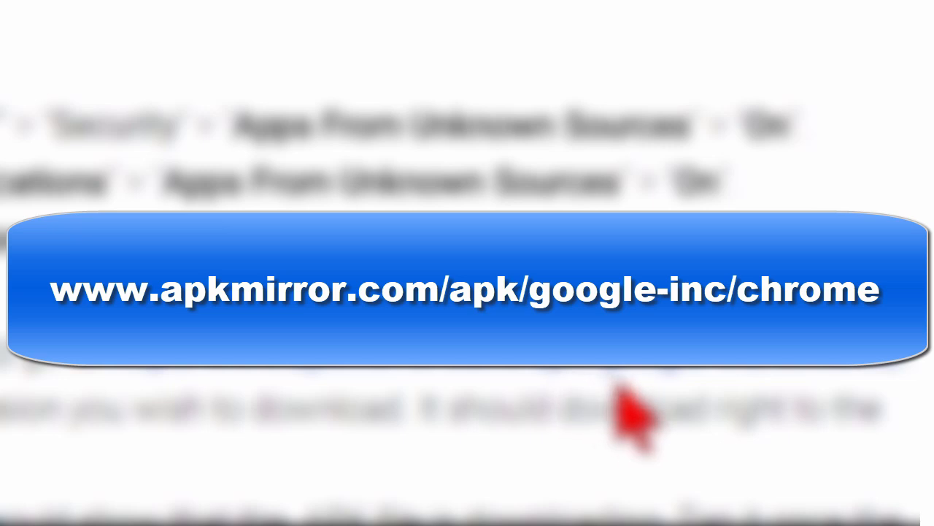
mouse_move(832, 417)
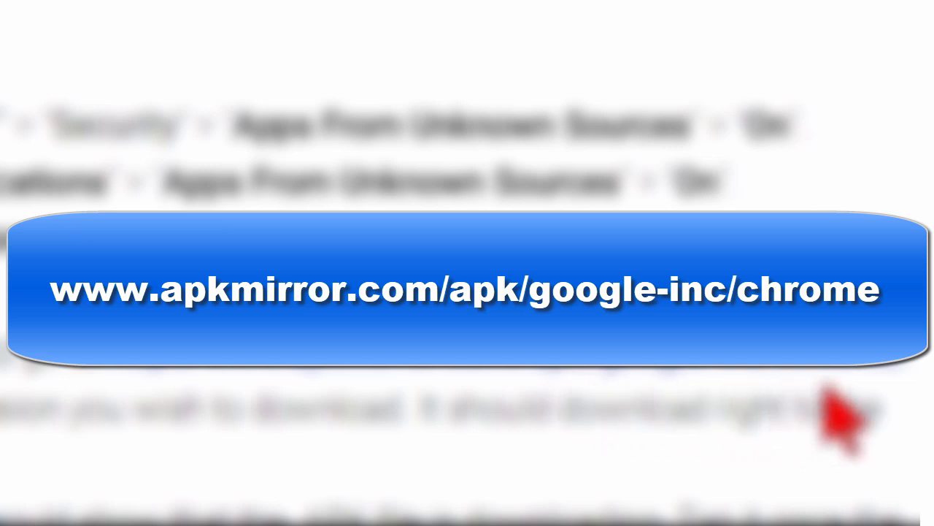
mouse_move(928, 435)
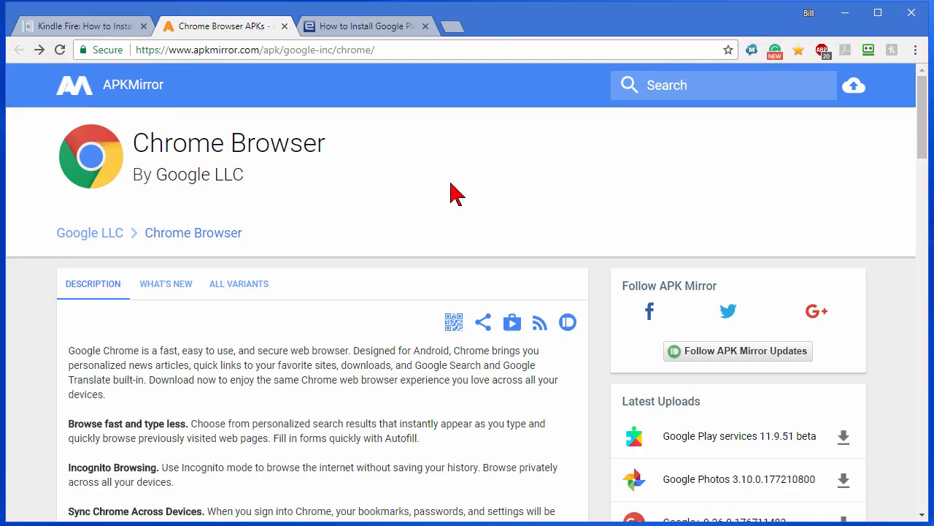
Scroll down the APKMirror page to the All versions list of Chrome Browser releases
scroll("down", 3)
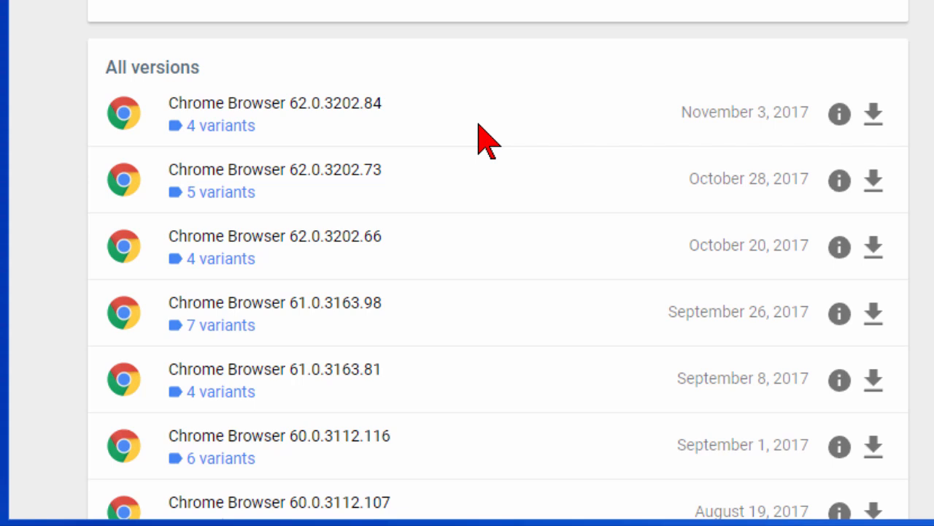
mouse_move(239, 132)
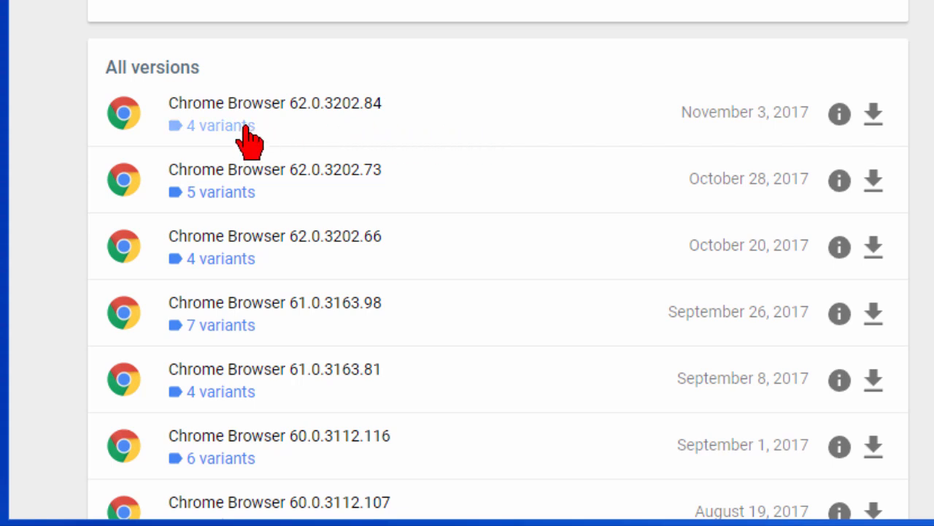
mouse_move(363, 143)
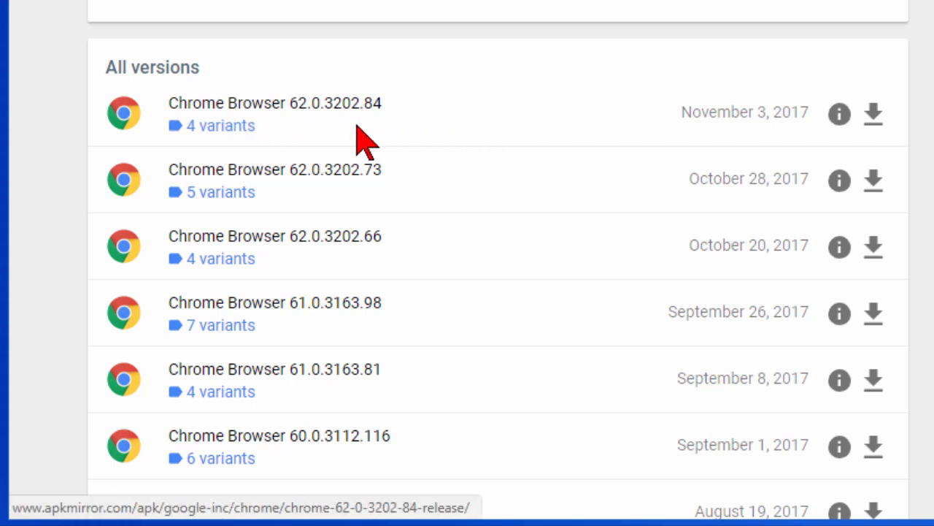
mouse_move(222, 131)
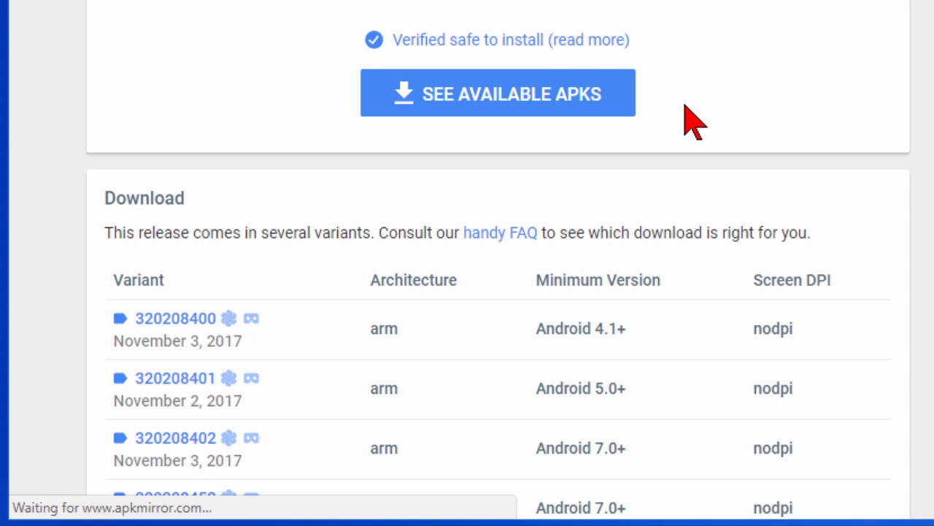
Scroll down the Chrome 62.0.3202.84 release page to the arm and arm64 variants table
scroll("down", 3)
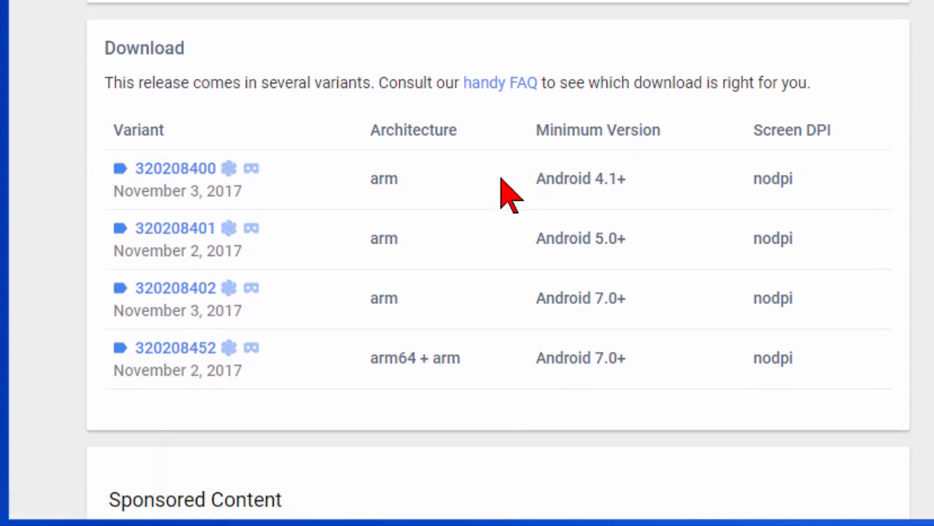
mouse_move(591, 212)
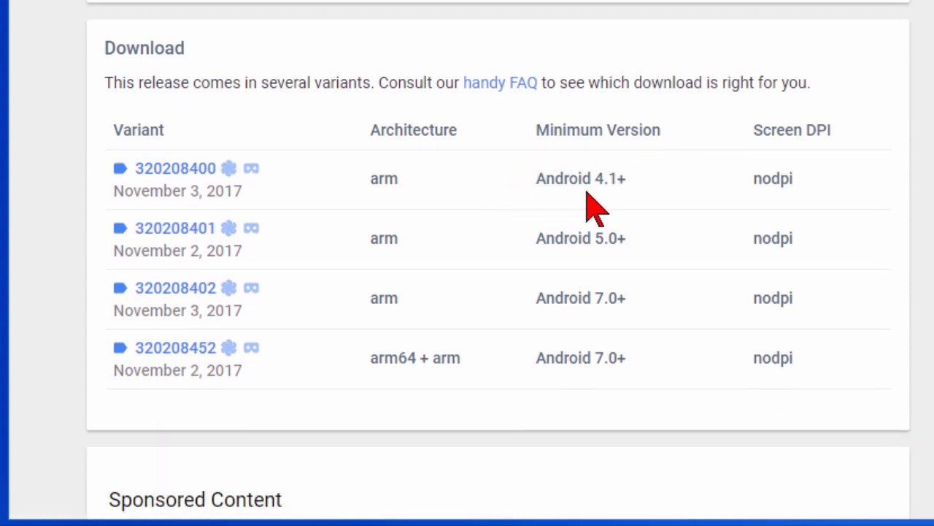
mouse_move(590, 211)
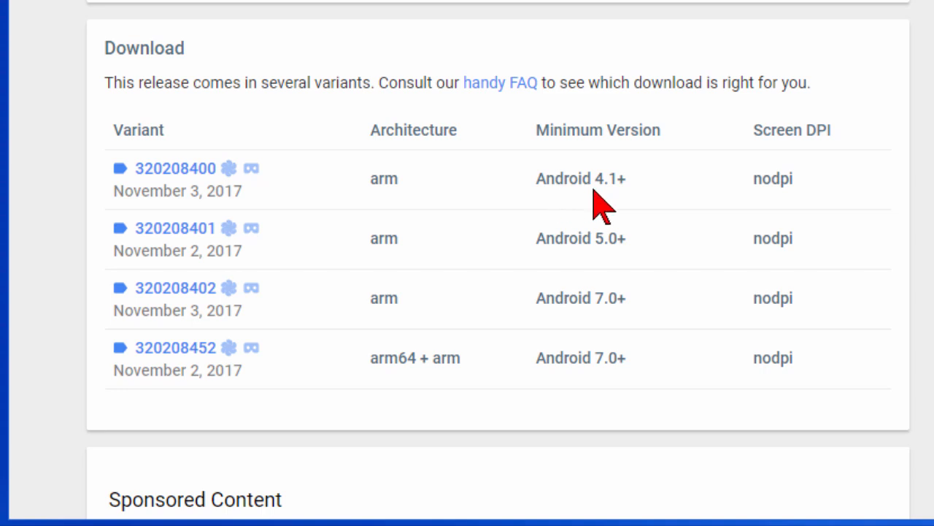
mouse_move(411, 211)
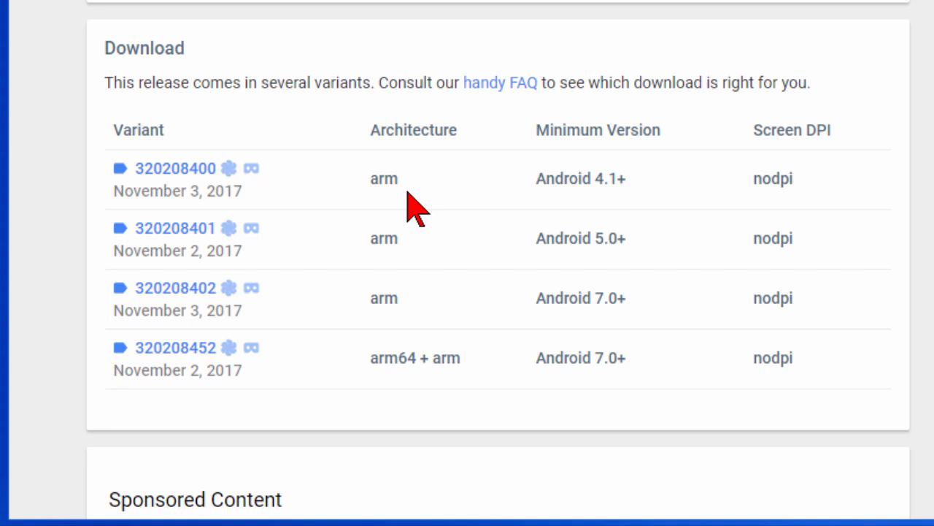
mouse_move(621, 212)
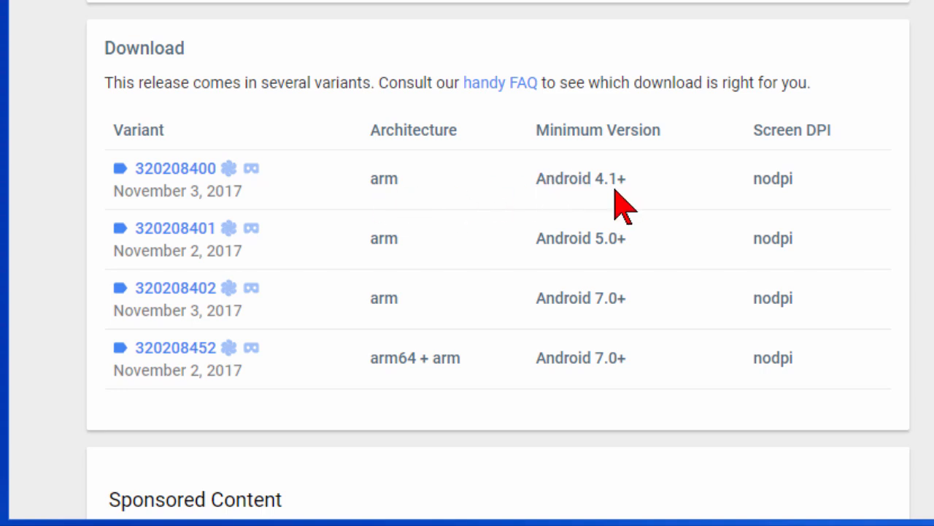
mouse_move(175, 178)
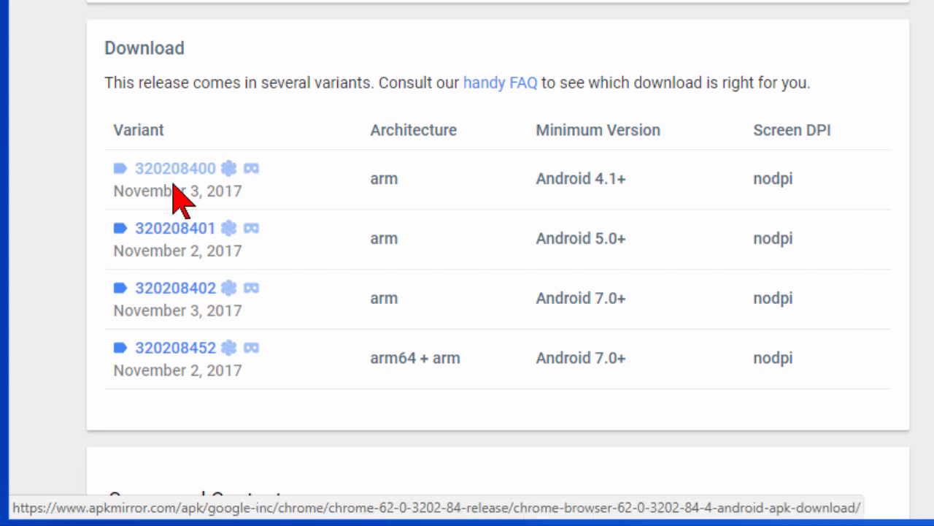
mouse_move(187, 237)
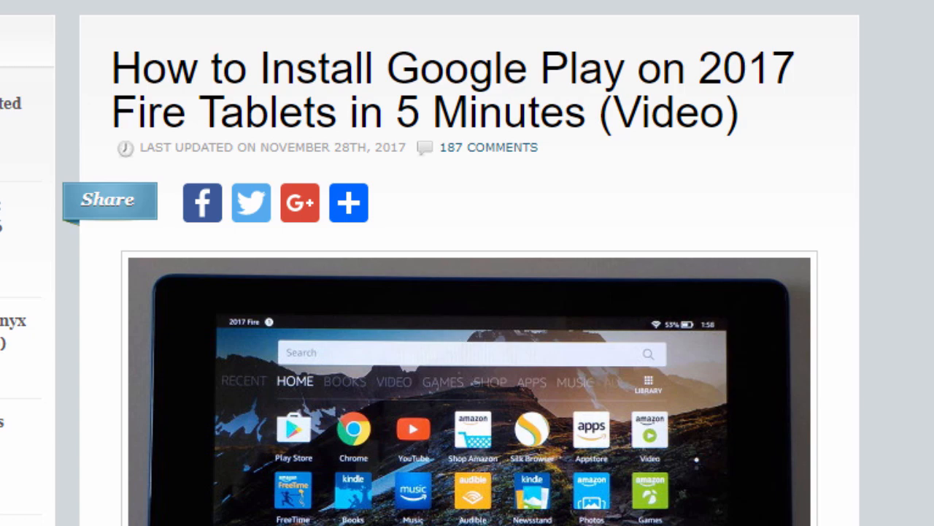
scroll("down", 3)
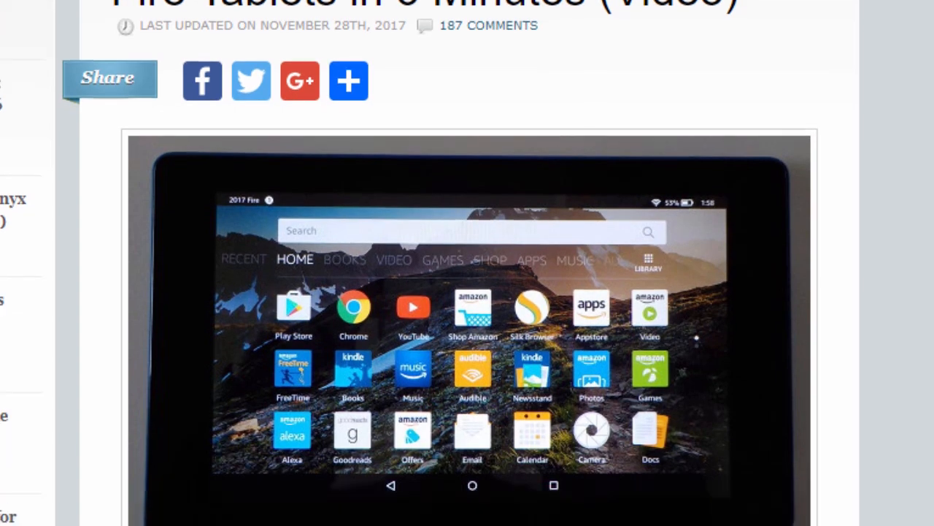
scroll("down", 3)
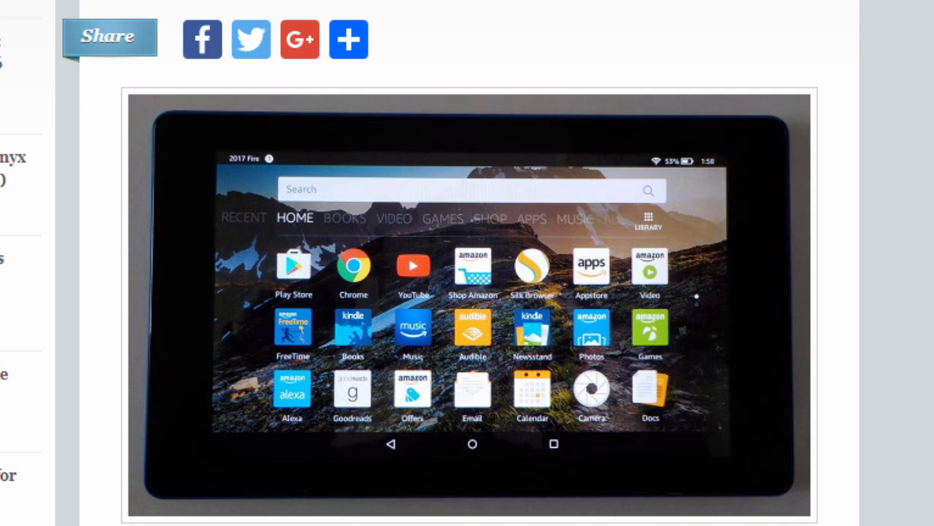
scroll("down", 3)
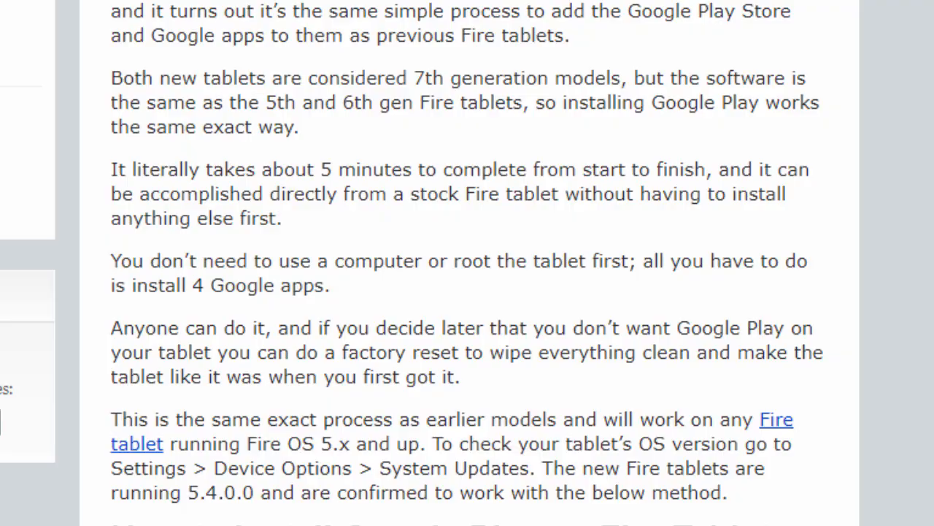
scroll("down", 3)
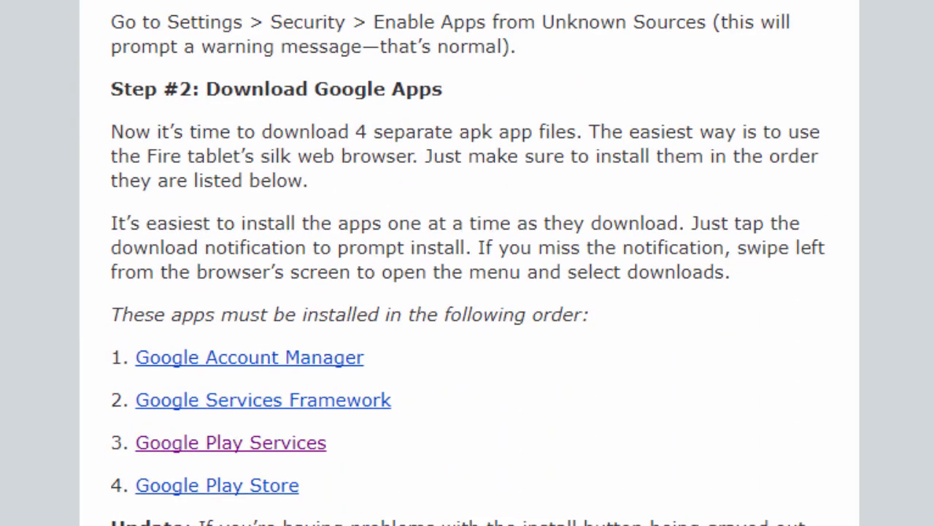
scroll("down", 3)
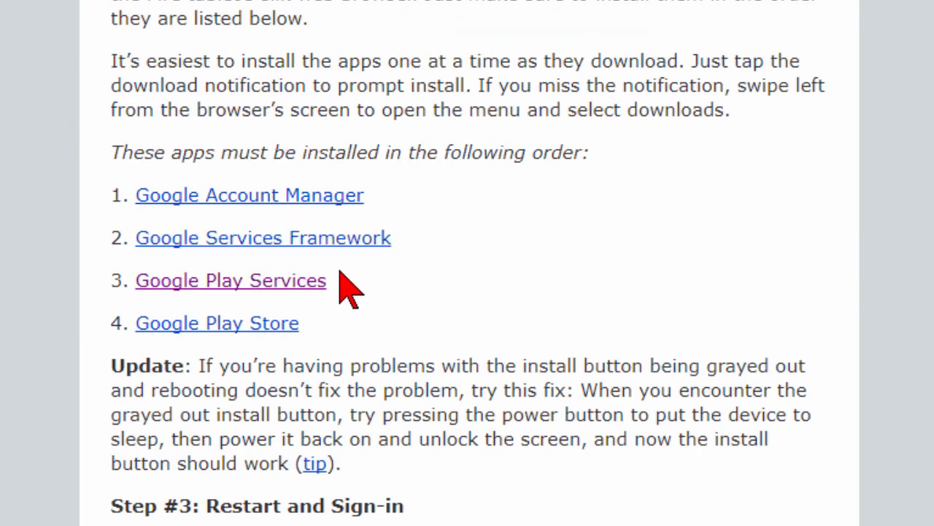
mouse_move(382, 211)
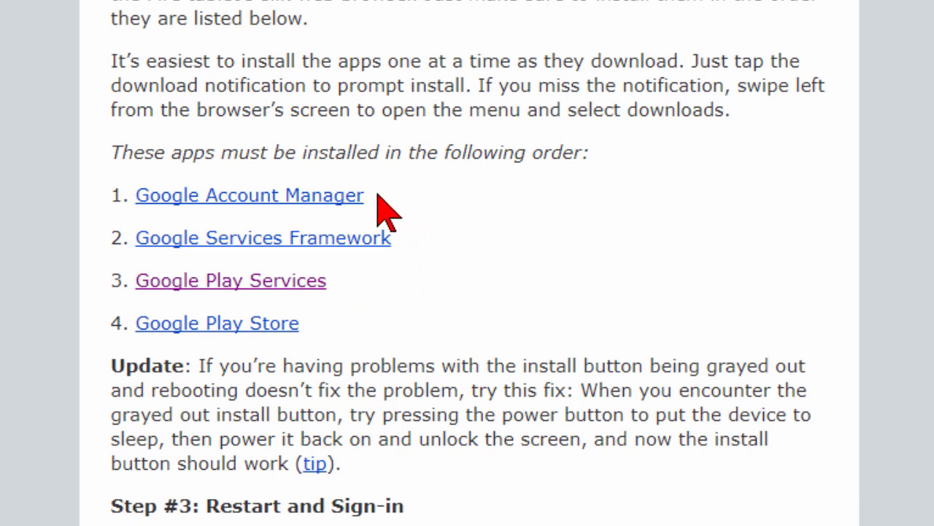
mouse_move(424, 336)
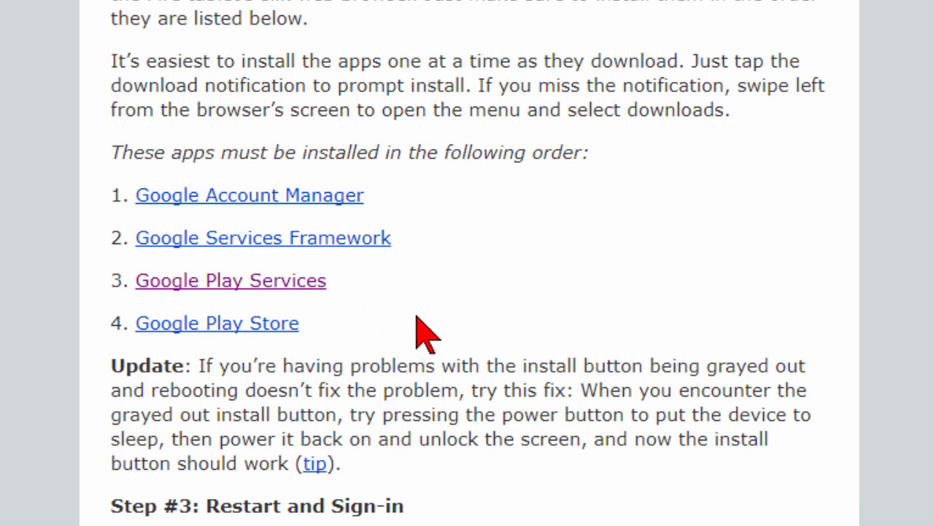
mouse_move(543, 260)
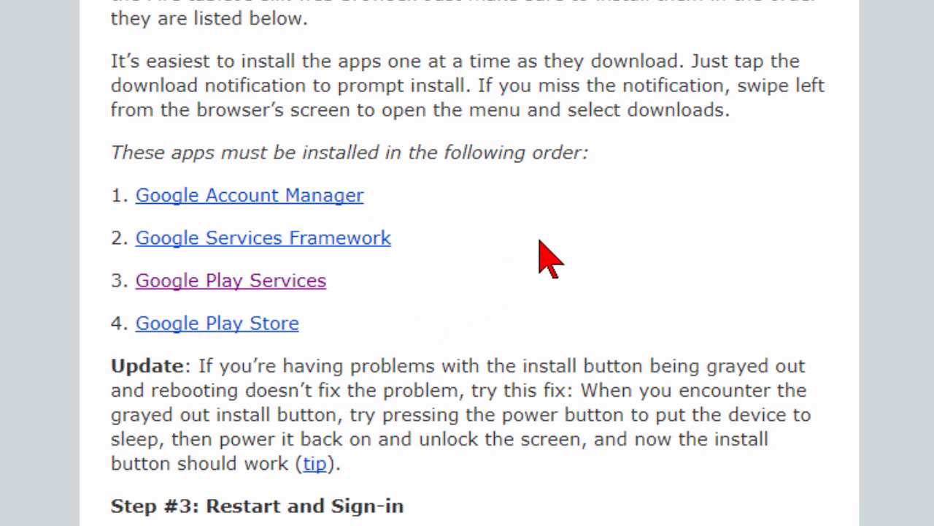
mouse_move(570, 280)
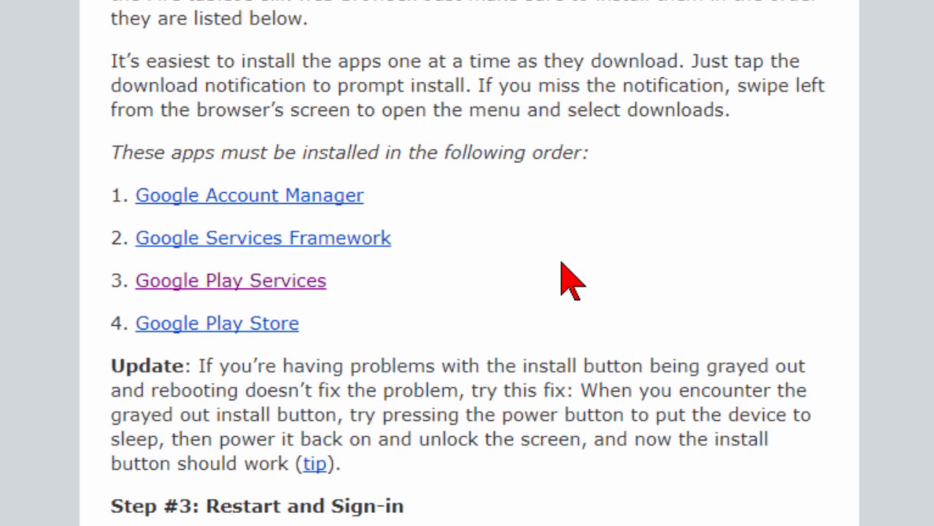
mouse_move(368, 343)
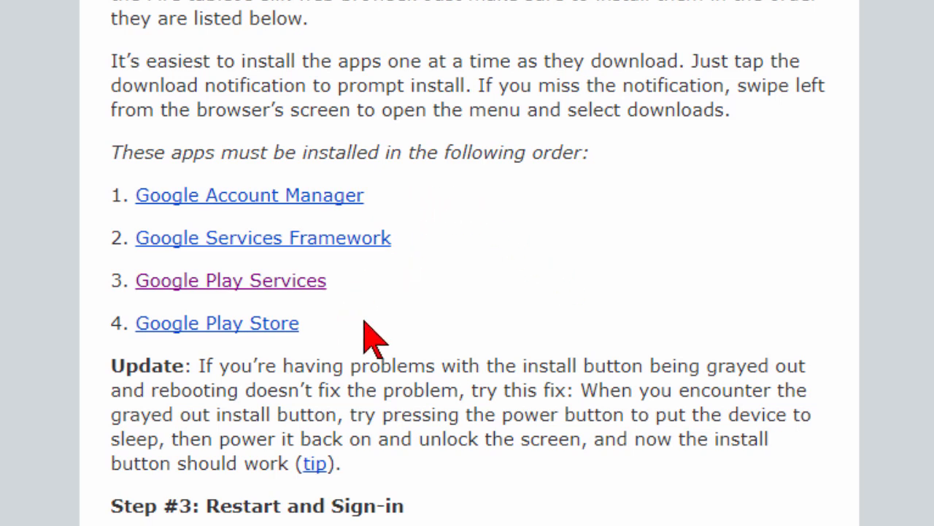
mouse_move(568, 323)
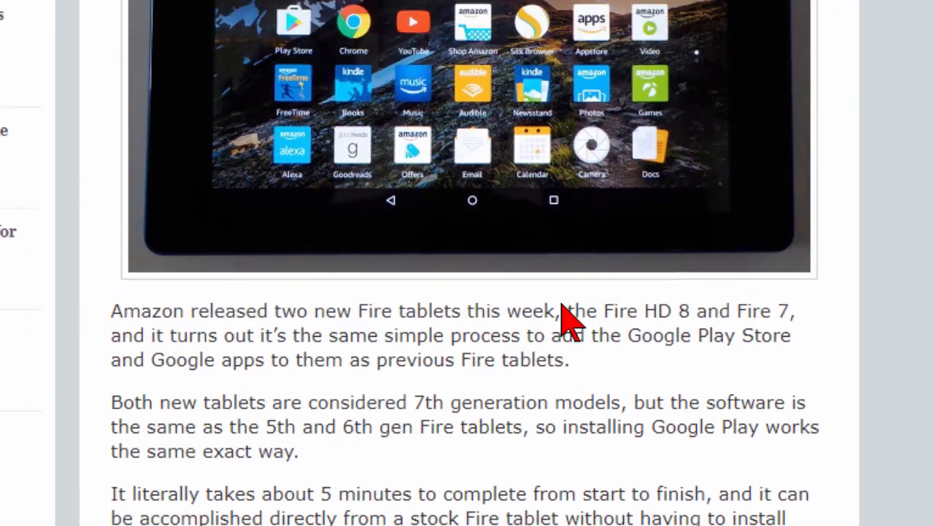
scroll("up", 3)
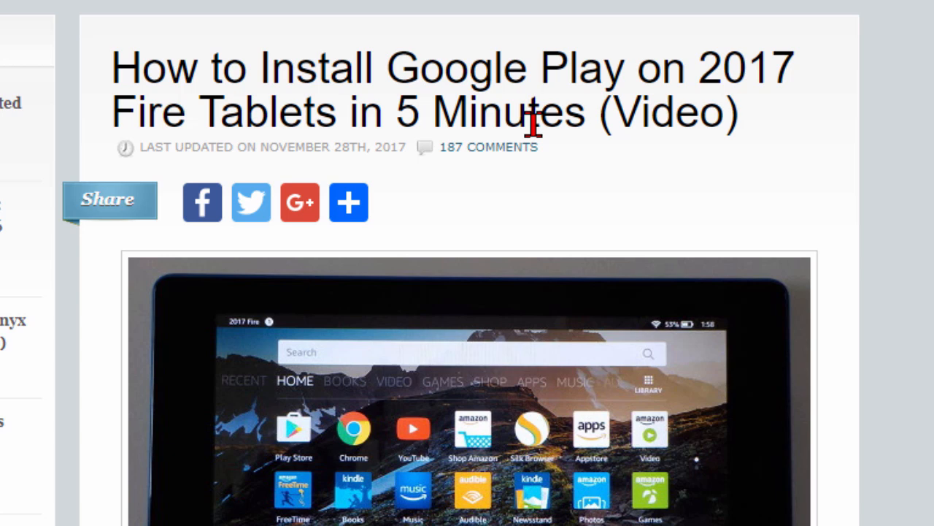
mouse_move(490, 56)
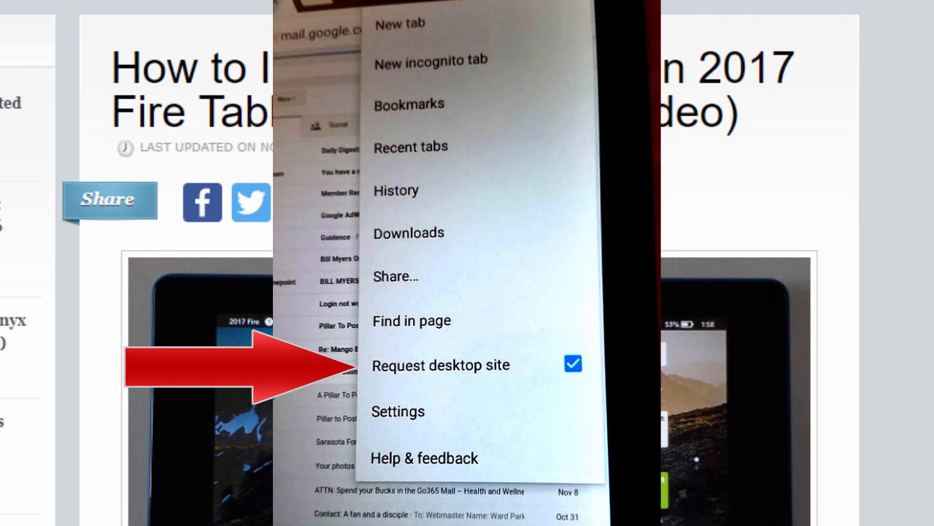
left_click(441, 365)
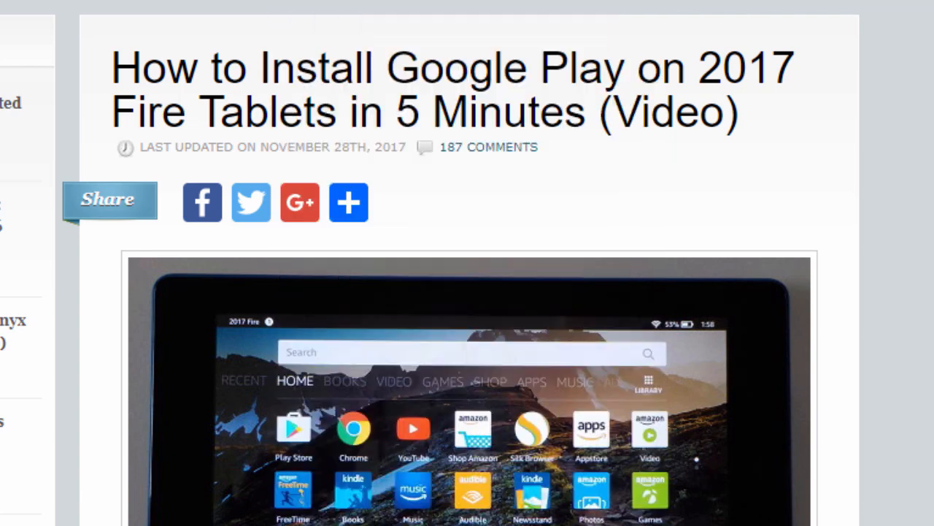